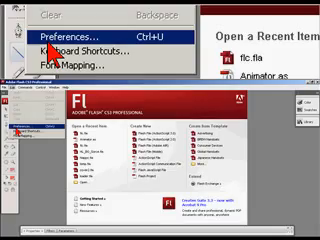
Open the Edit menu to reach Flash preferences from the Welcome Screen
click(52, 27)
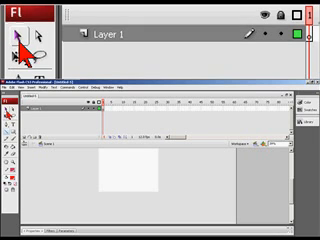
mouse_move(48, 38)
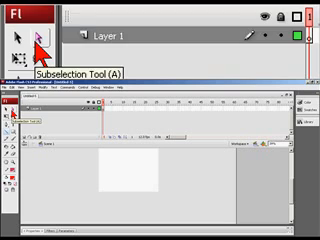